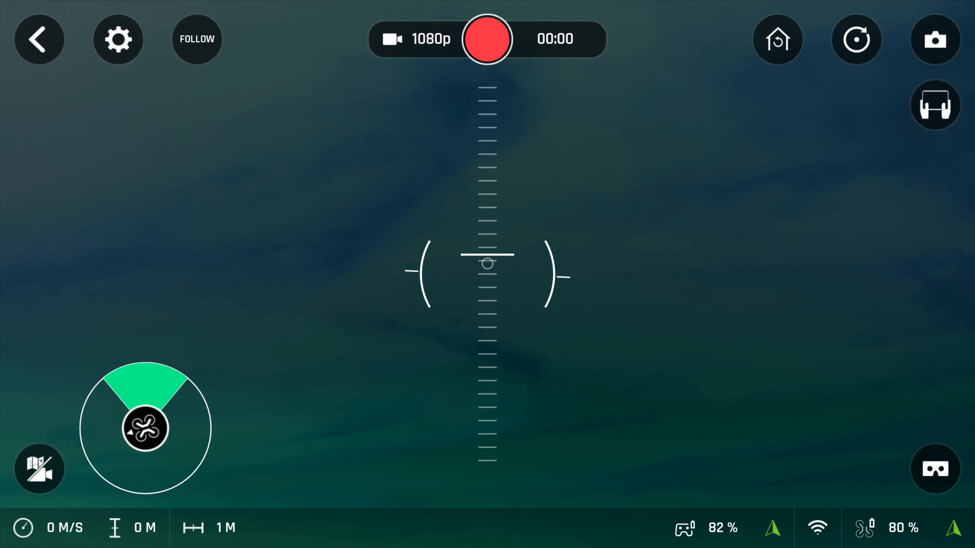
# Bring up the drone settings on the First Person View page with Auto Launch disabled.
pyautogui.click(935, 469)
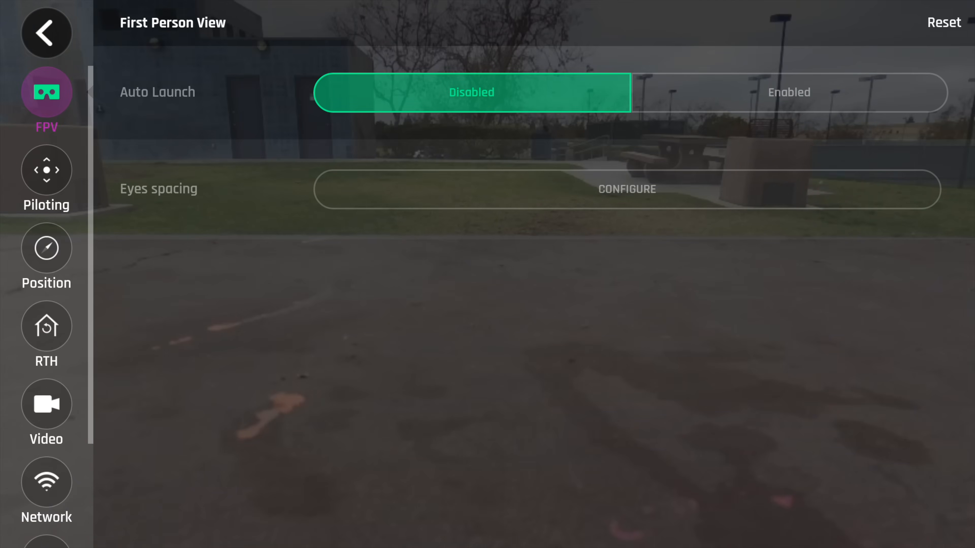
# Check the position, distance and altitude limits, then leave settings toward the Follow Me offer.
pyautogui.click(46, 248)
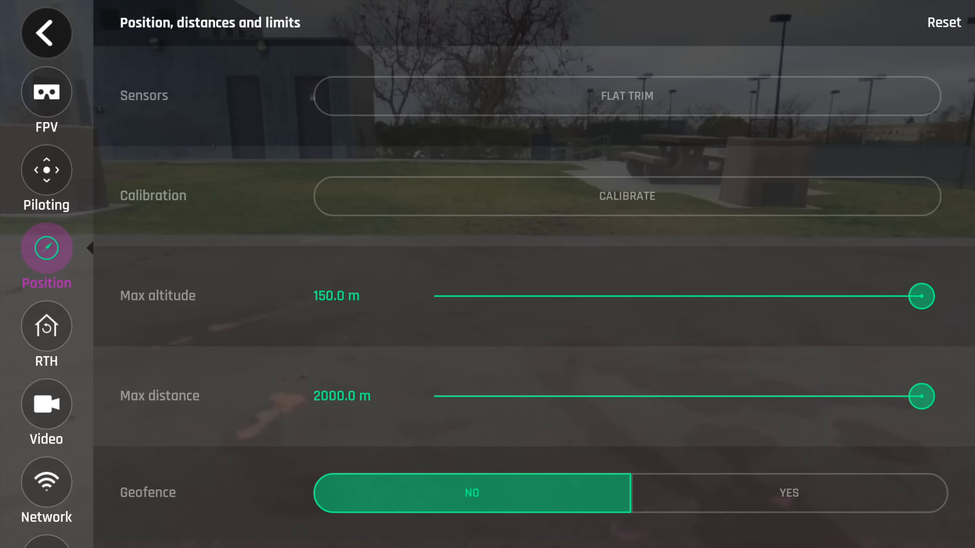
pyautogui.click(46, 429)
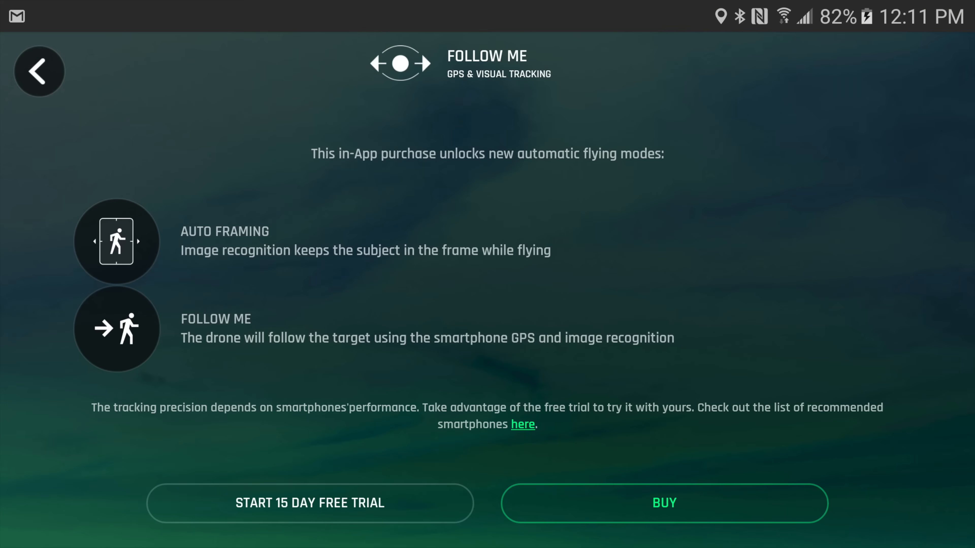
# Buy the Follow Me flying mode for $19.99 via the Google Play confirmation.
pyautogui.click(662, 503)
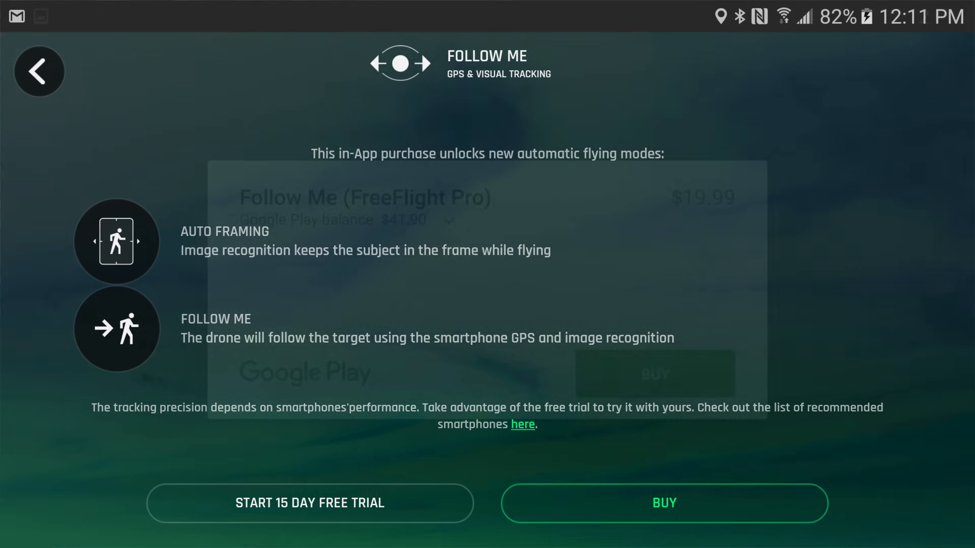
pyautogui.click(664, 503)
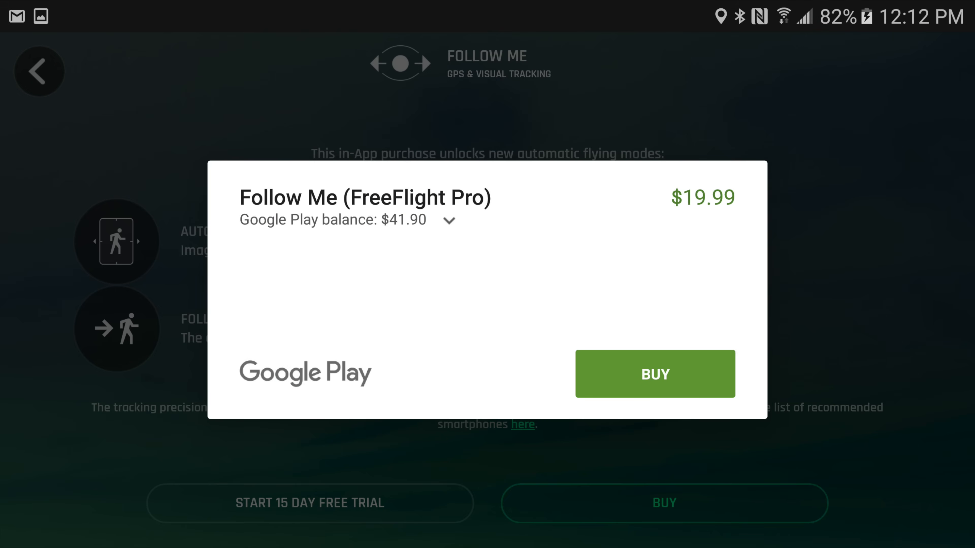
pyautogui.click(654, 374)
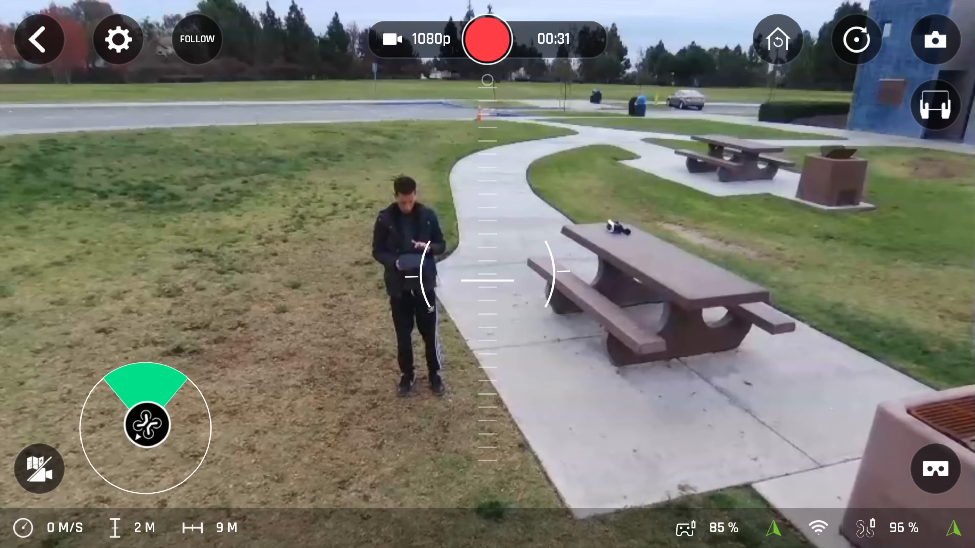
# Frame the person on the grass for Follow Me and launch tracking with GO!
pyautogui.click(196, 39)
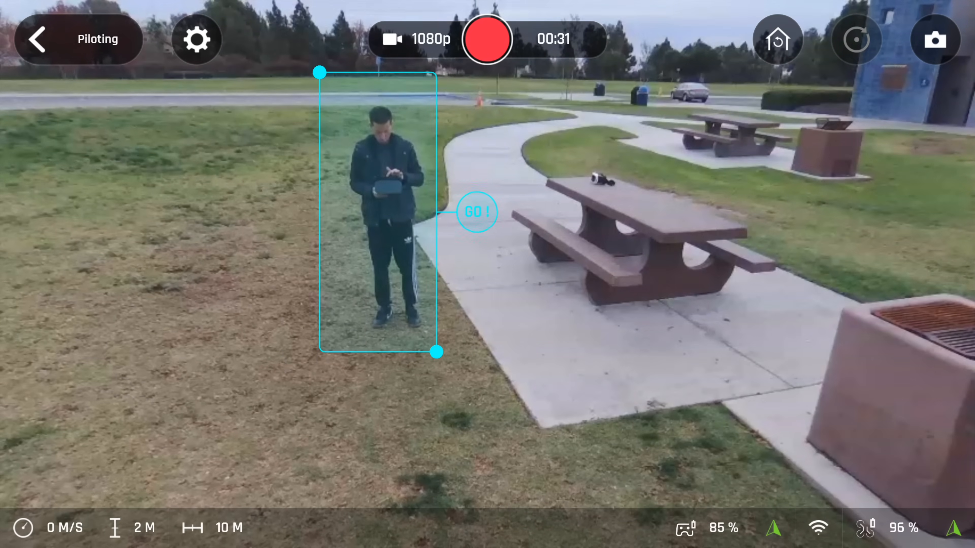
pyautogui.click(476, 213)
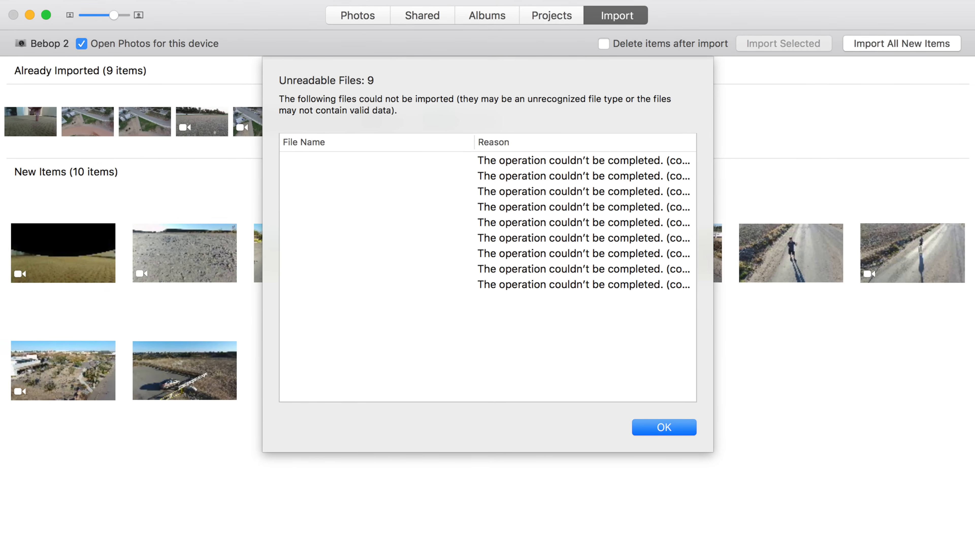
# Dismiss the Unreadable Files warning and select the Bebop 2 device in Image Capture.
pyautogui.click(664, 427)
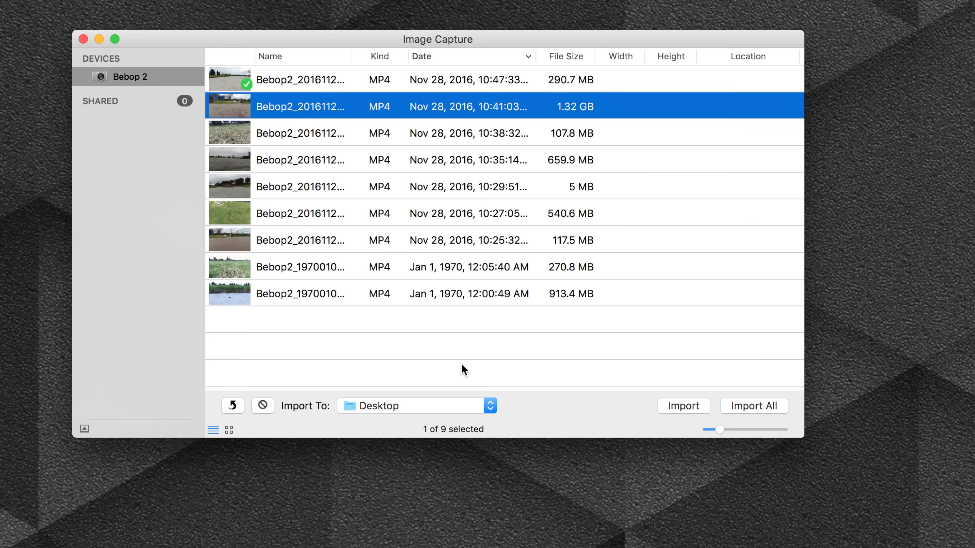
pyautogui.moveTo(562, 413)
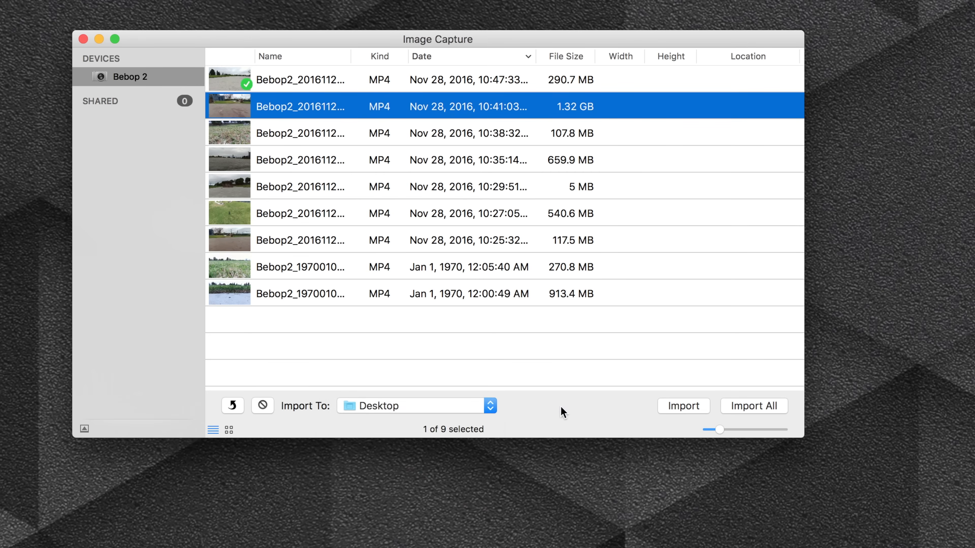
pyautogui.click(683, 406)
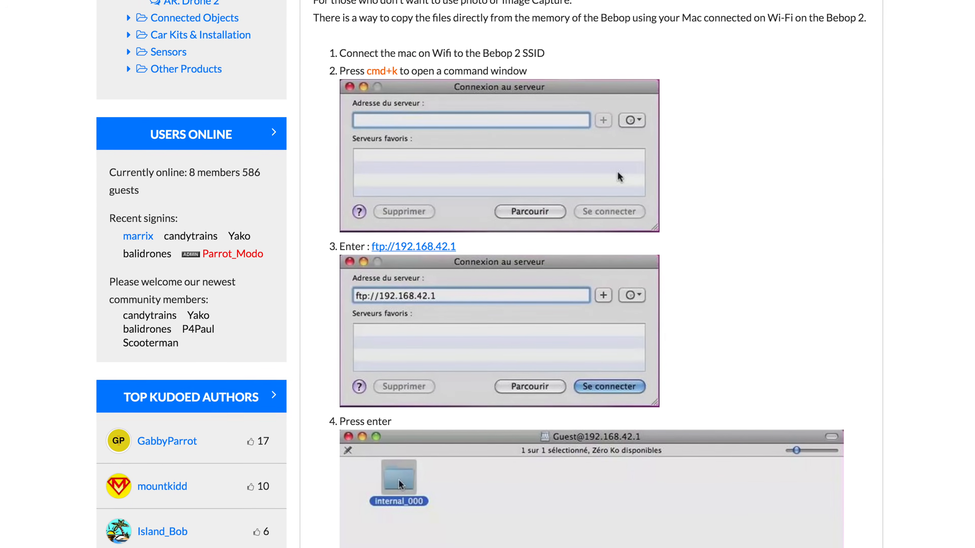
# Scroll through the forum's FTP copy steps before moving to Amazon's Bebop 2 FPV offers.
pyautogui.scroll(-3)
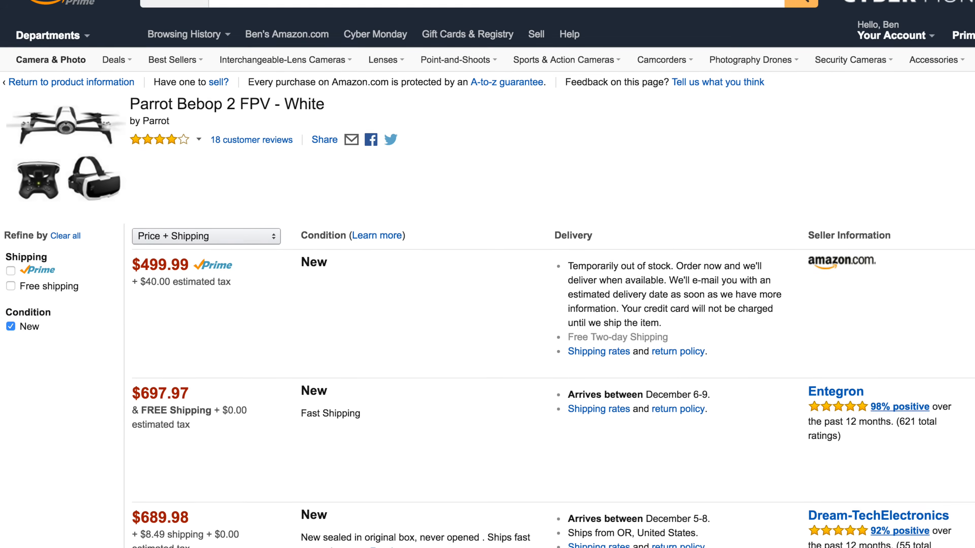
pyautogui.scroll(-3)
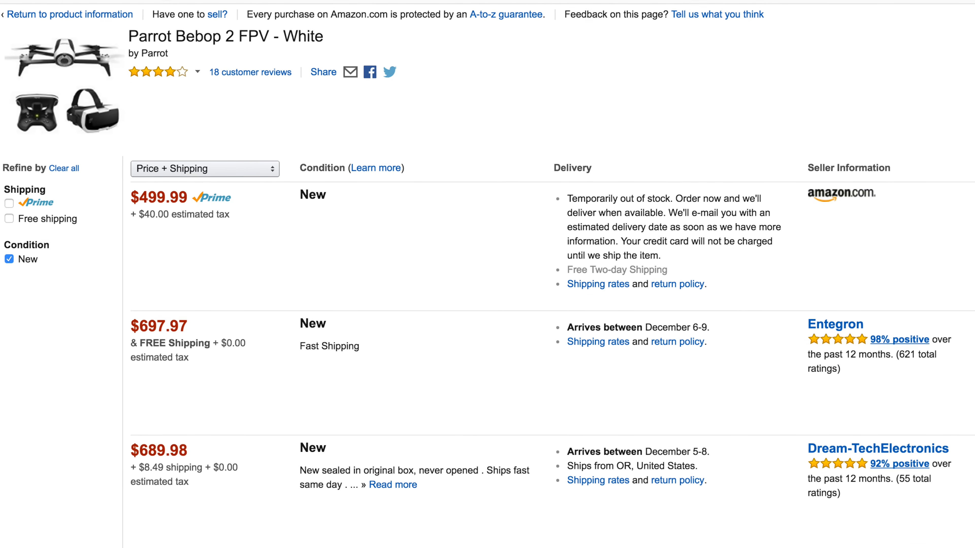
pyautogui.scroll(-3)
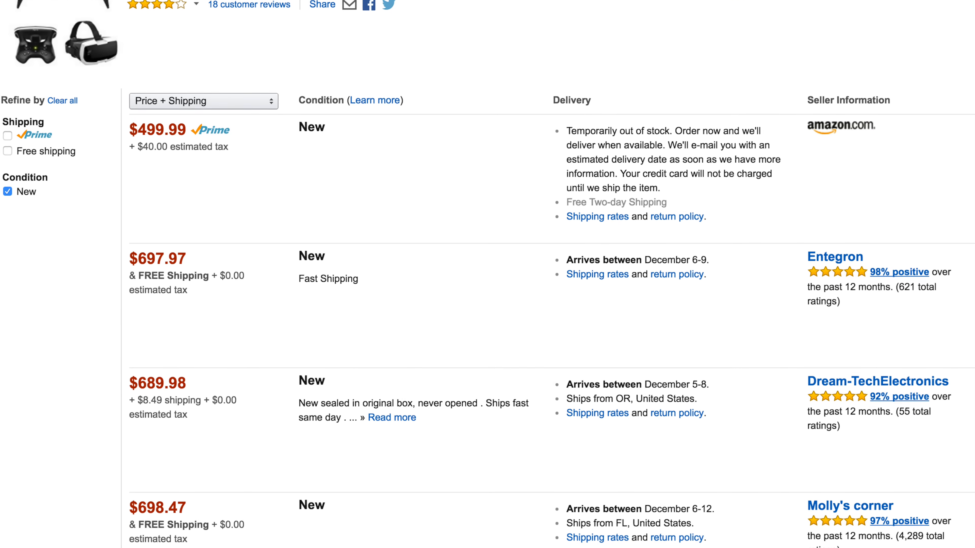